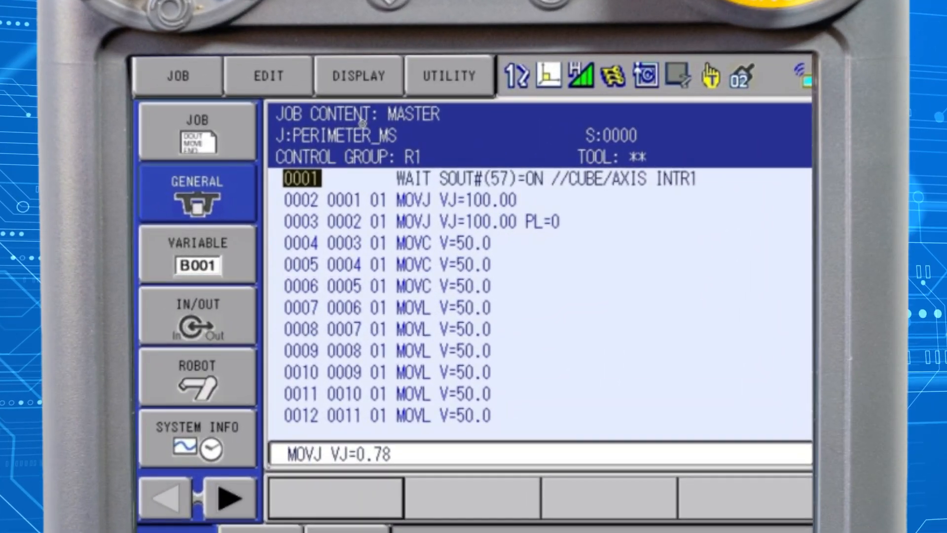
# Show the I/O-Variable Customize list with RED, AMBER and BOX SIZE X mm entries.
pyautogui.click(196, 193)
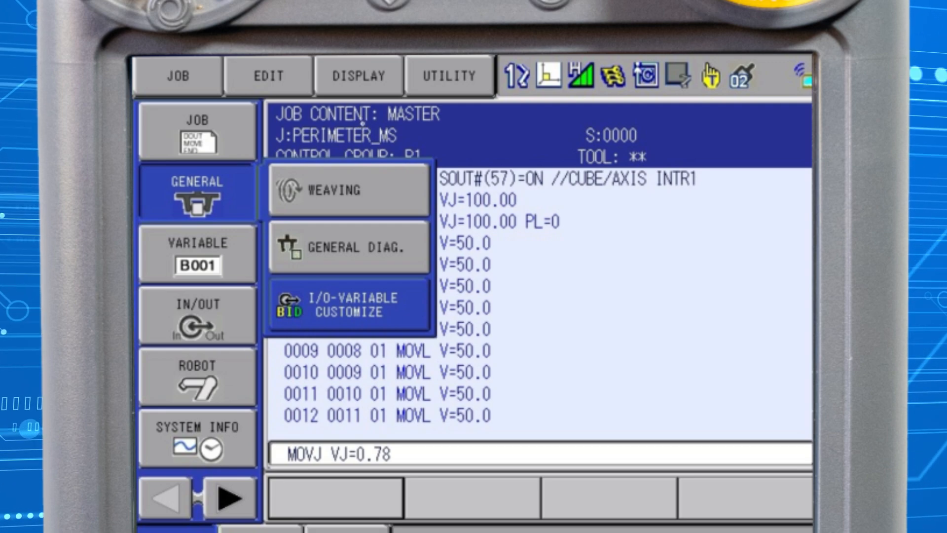
pyautogui.click(349, 305)
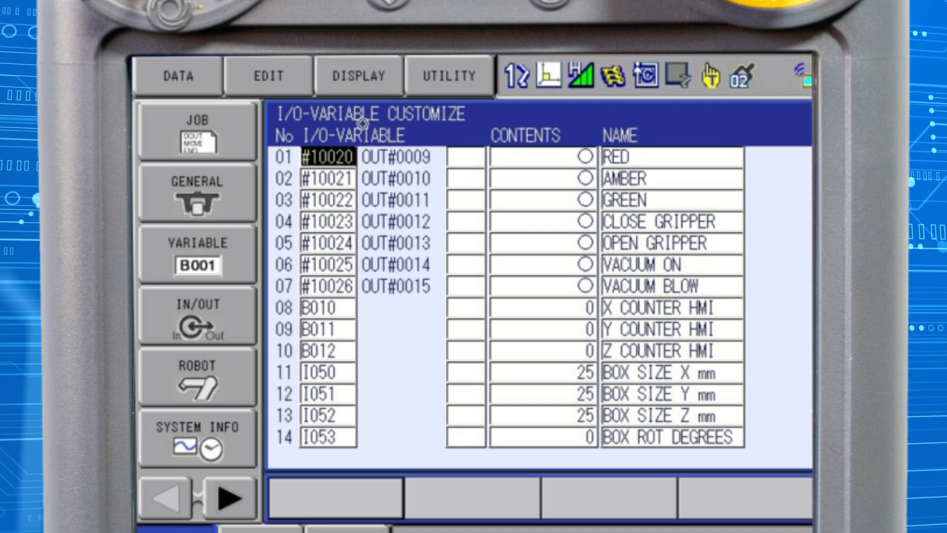
# Reach Function Enable Setting via SYSTEM INFO > SETUP with I/O-VARIABLE CUSTOMIZE FUNCTION VALID.
pyautogui.click(196, 438)
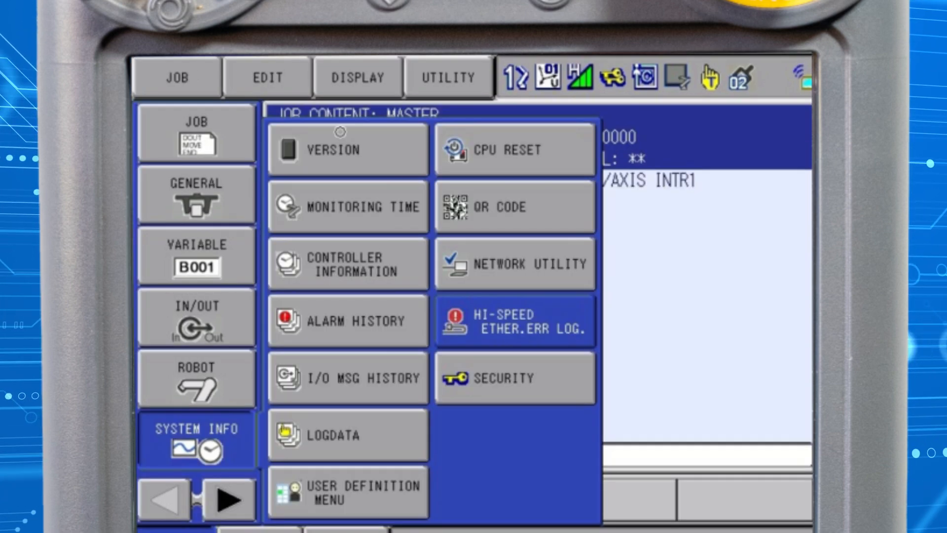
pyautogui.click(516, 378)
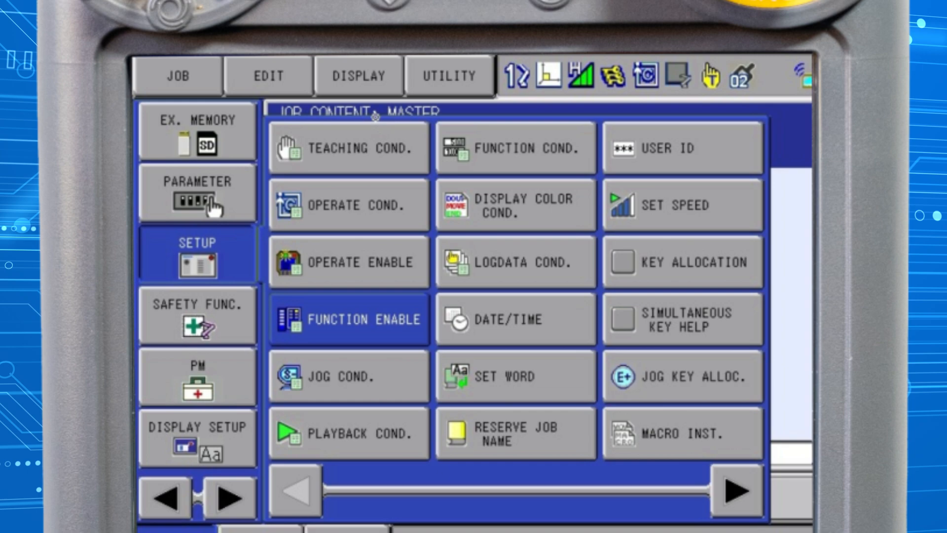
pyautogui.click(348, 319)
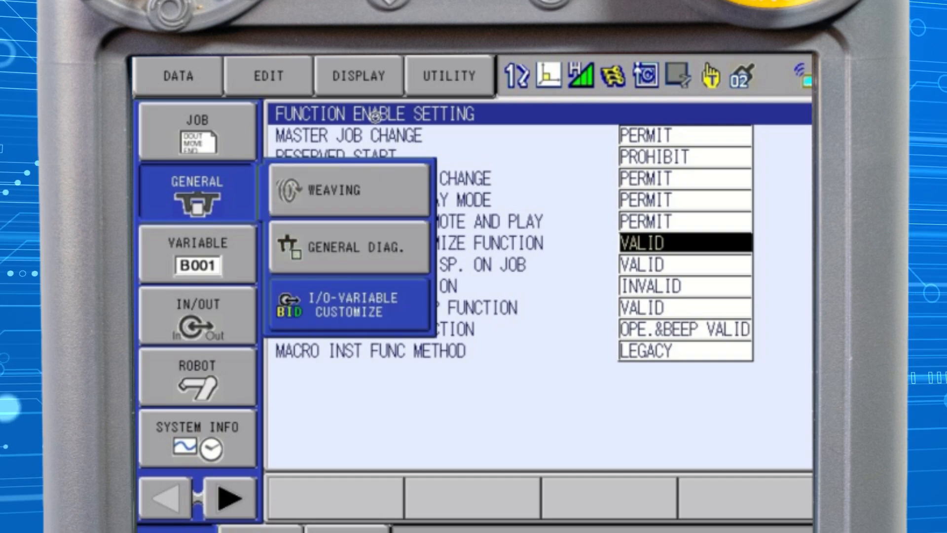
# Return to I/O-Variable Customize and select the GENERAL COUNTER (B050) contents cell.
pyautogui.click(349, 303)
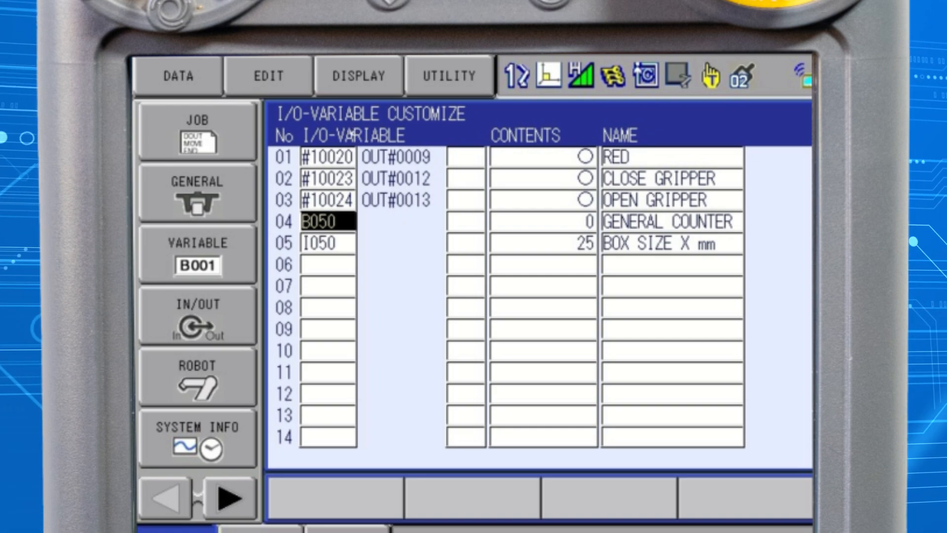
pyautogui.click(465, 157)
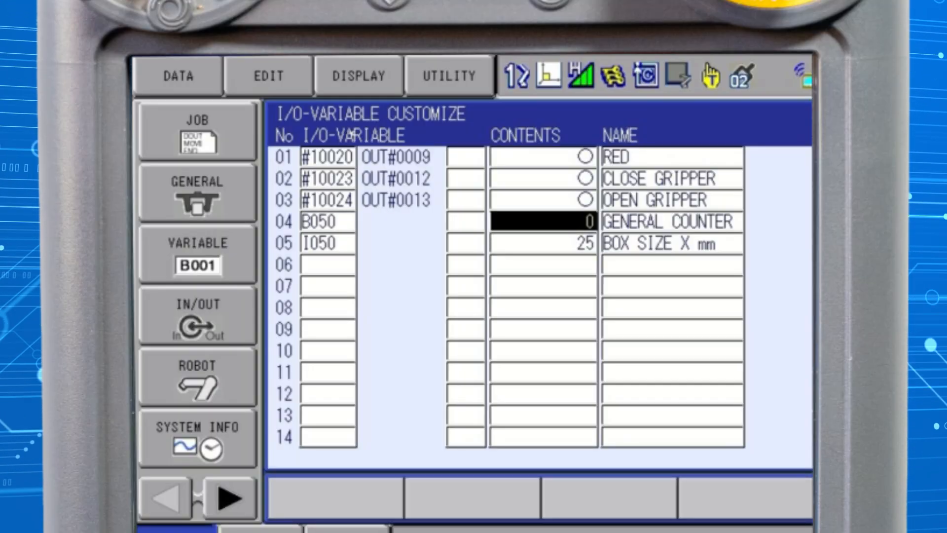
# Enter 25 as the new GENERAL COUNTER (B050) value on the numeric keypad.
pyautogui.click(541, 222)
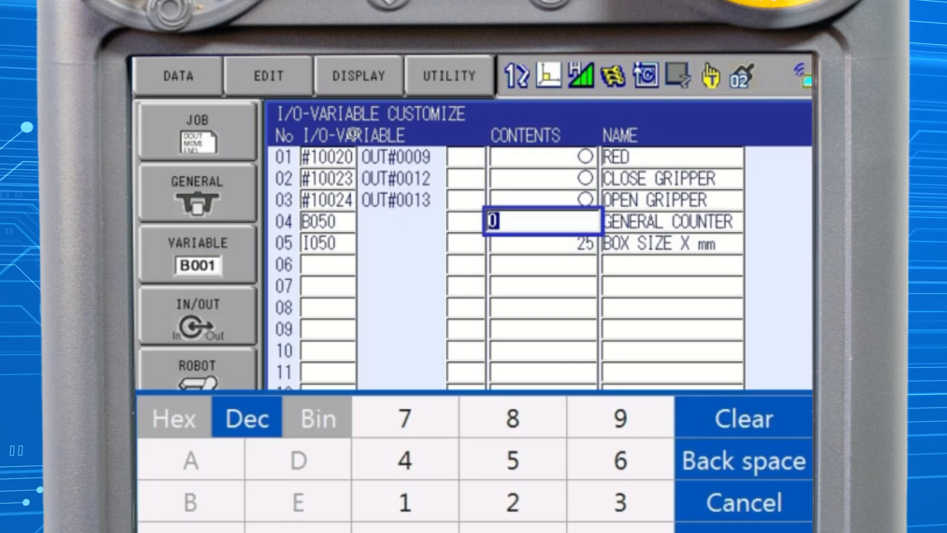
pyautogui.write('25')
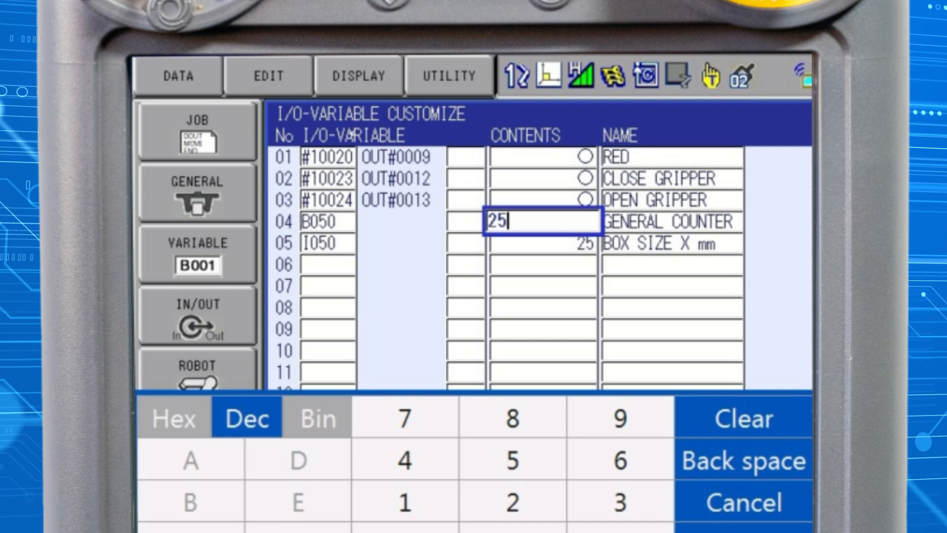